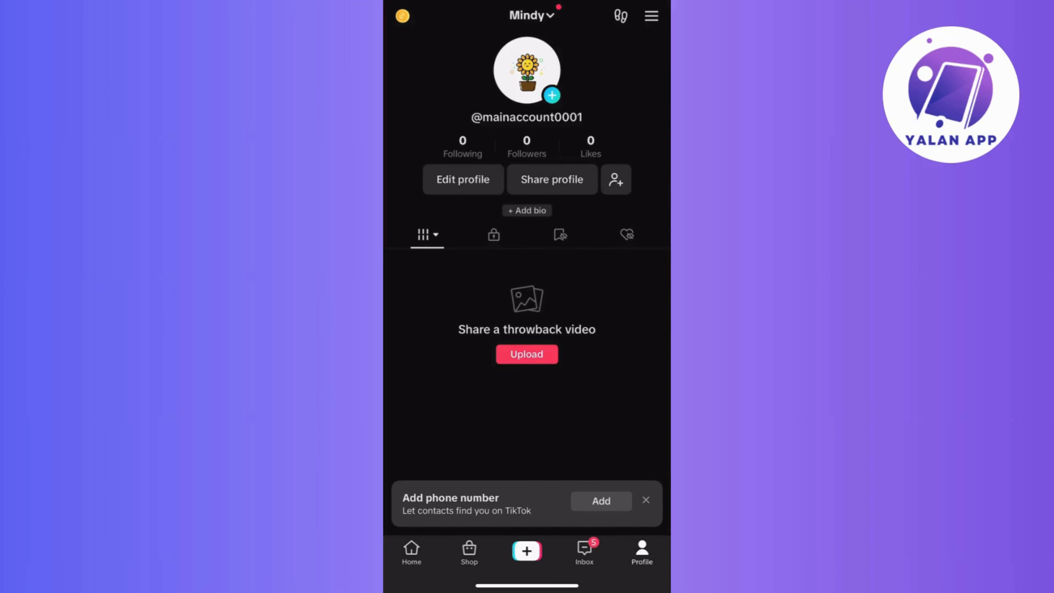
# Step: View the Creator tools page from the profile menu and glance through its options
pyautogui.click(650, 15)
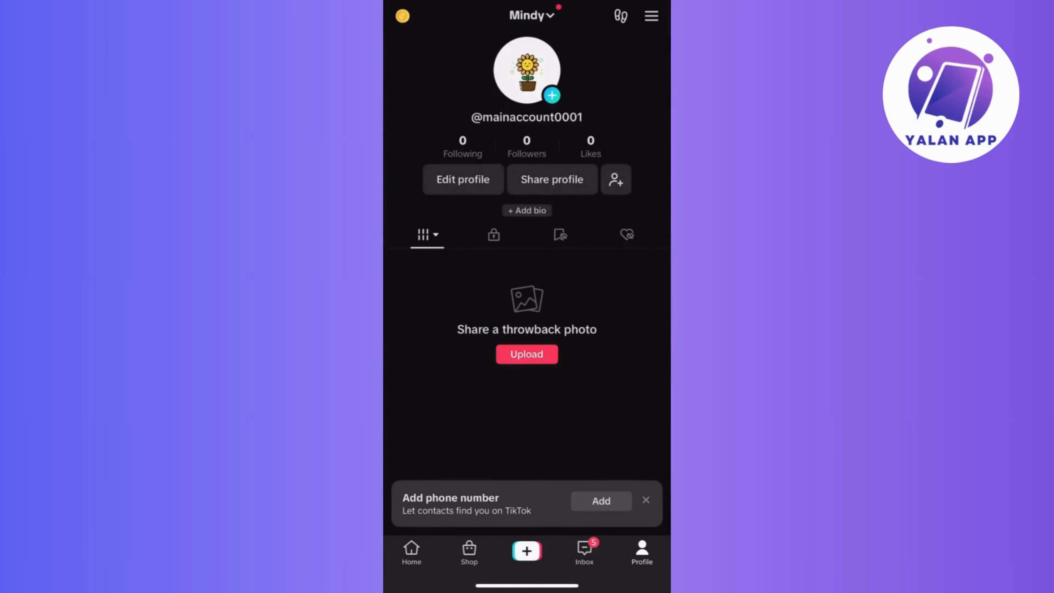
pyautogui.click(649, 15)
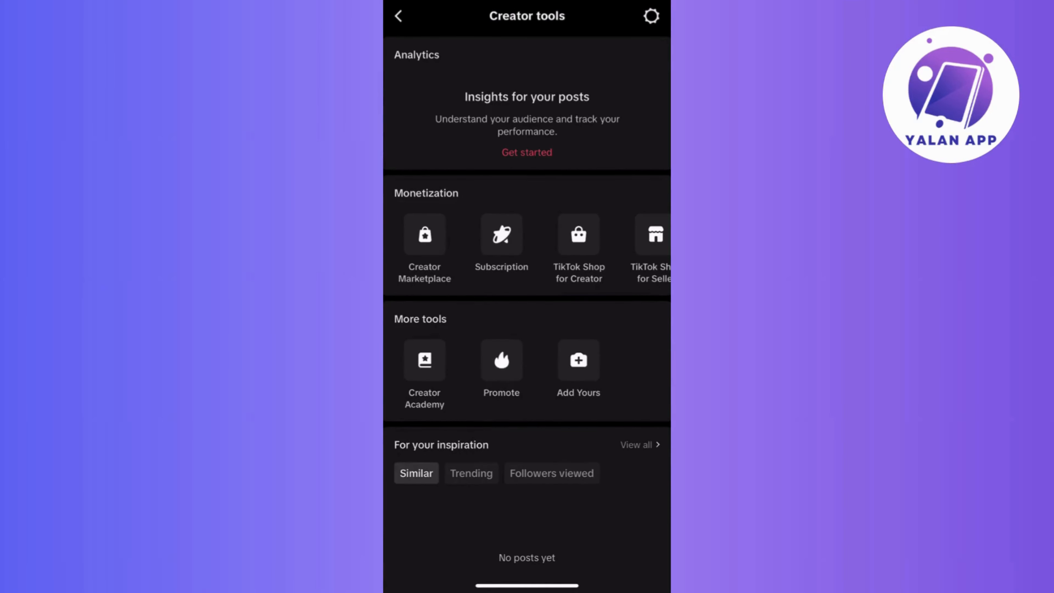
pyautogui.scroll(-3)
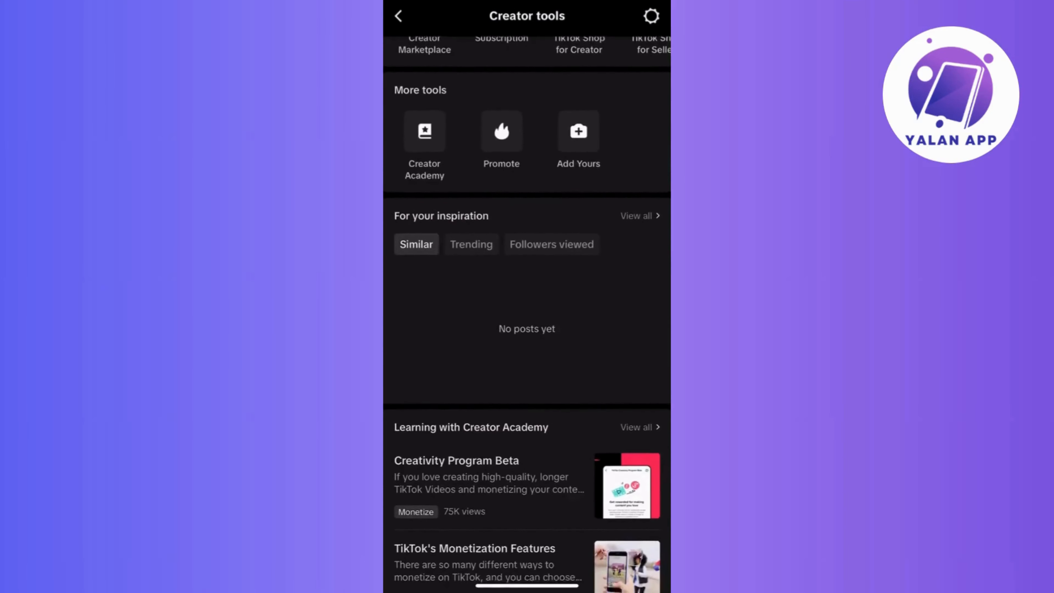
pyautogui.scroll(3)
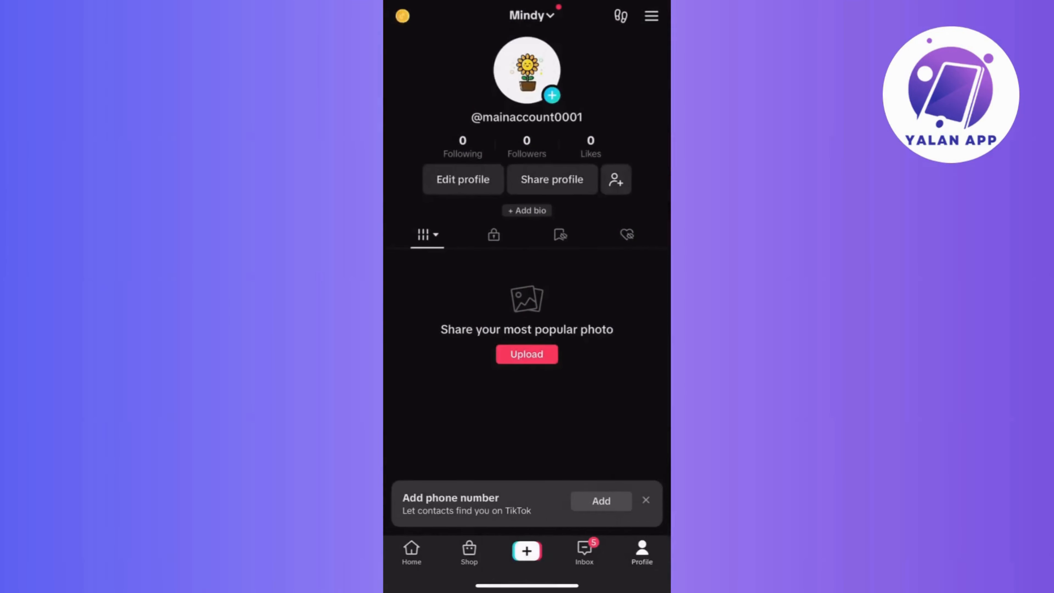
# Step: Go to Settings and privacy and reach the 'Facing a problem?' support page via Report a problem
pyautogui.click(650, 15)
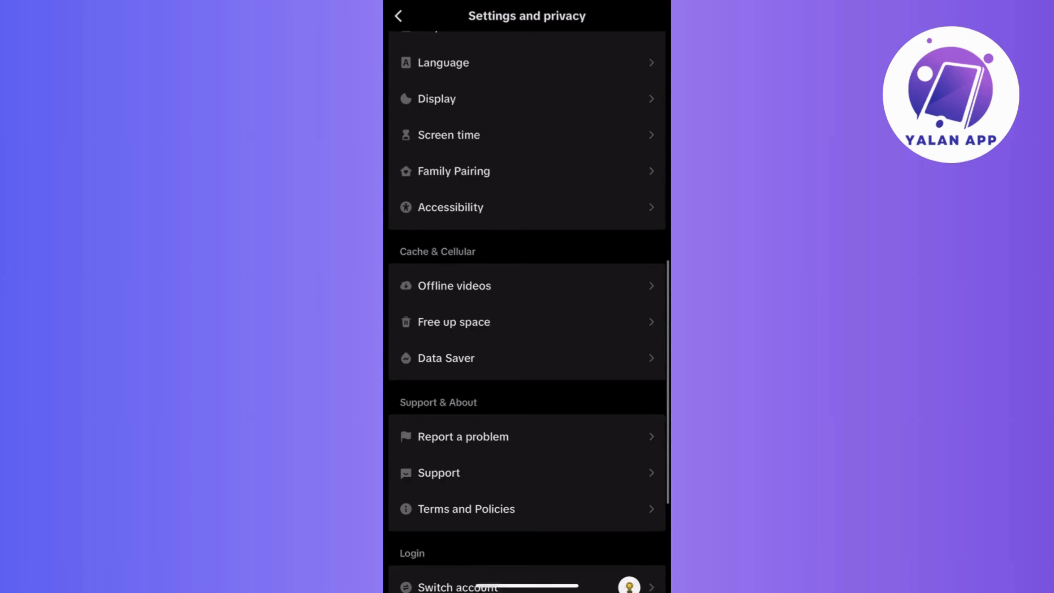
pyautogui.scroll(-3)
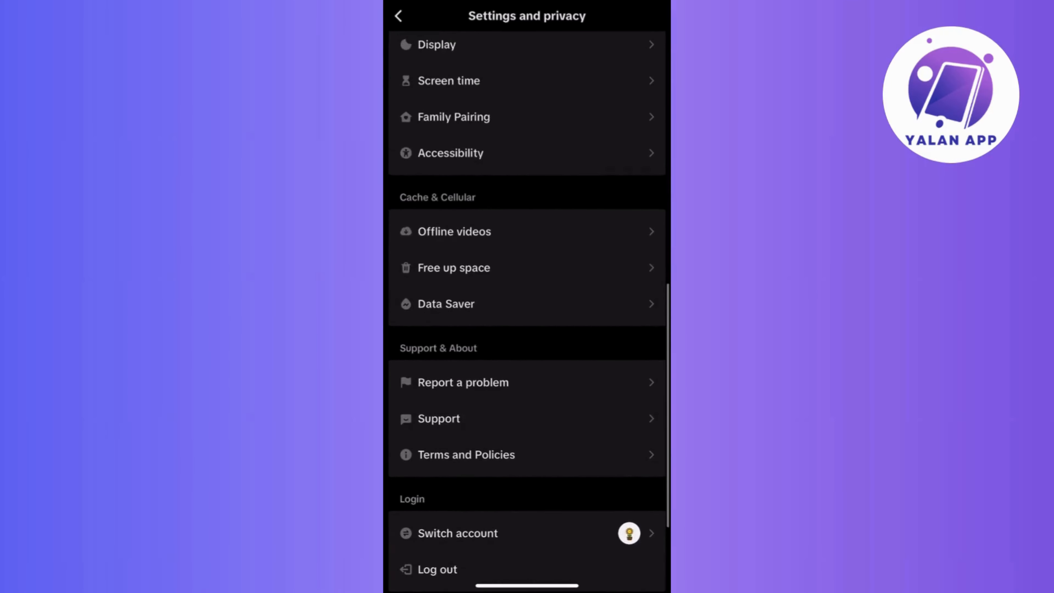
pyautogui.click(470, 381)
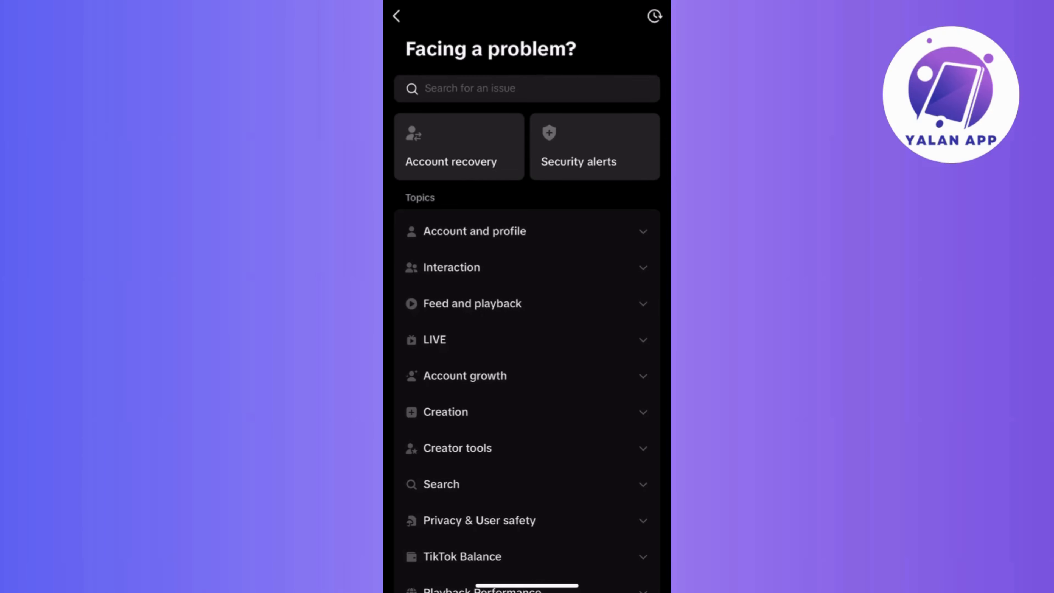